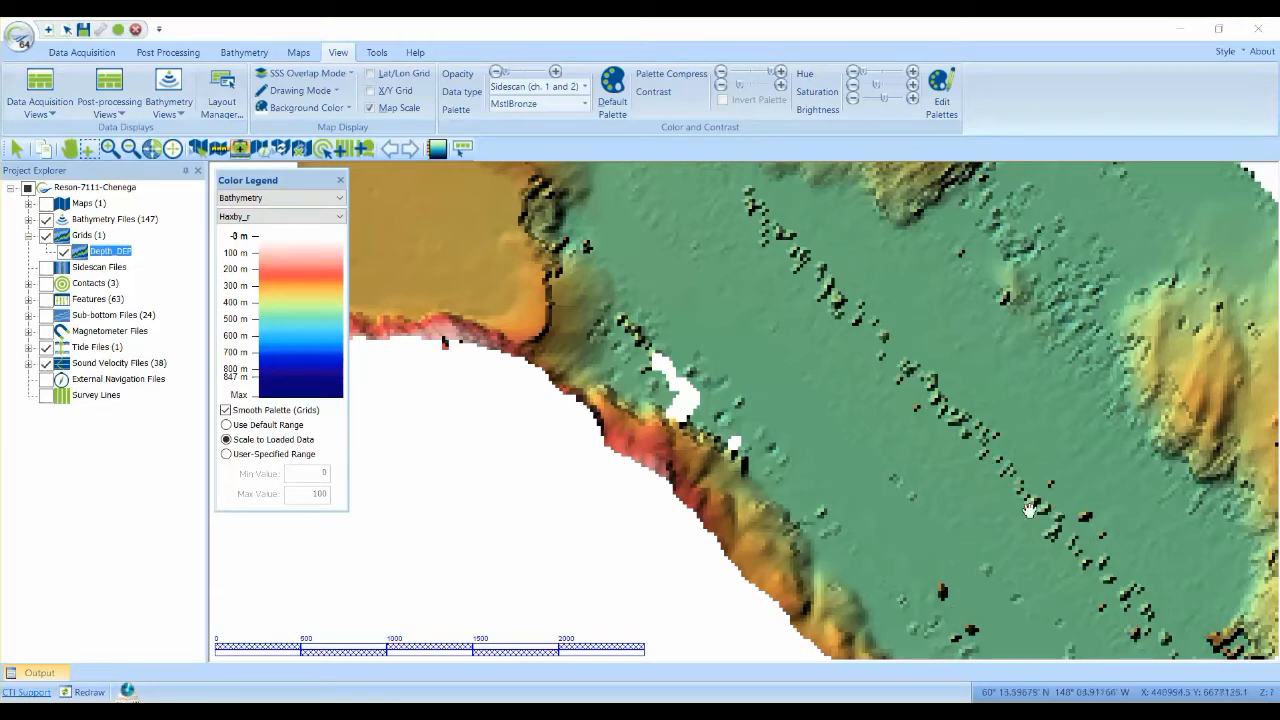
{"action": "mouse_move", "coordinate": [718, 207]}
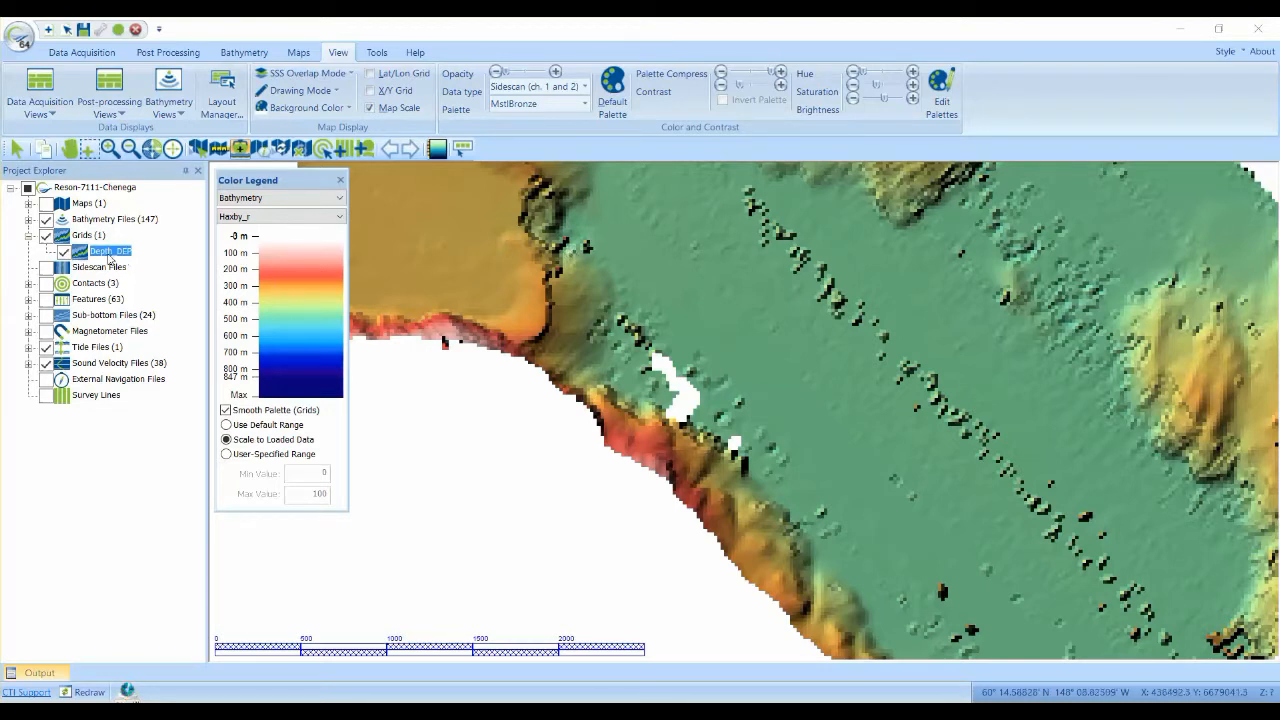
- Open the Chenega Depth_DEP grid in the 2D/3D Grid Editor as a 3D surface
{"action": "right_click", "coordinate": [104, 251]}
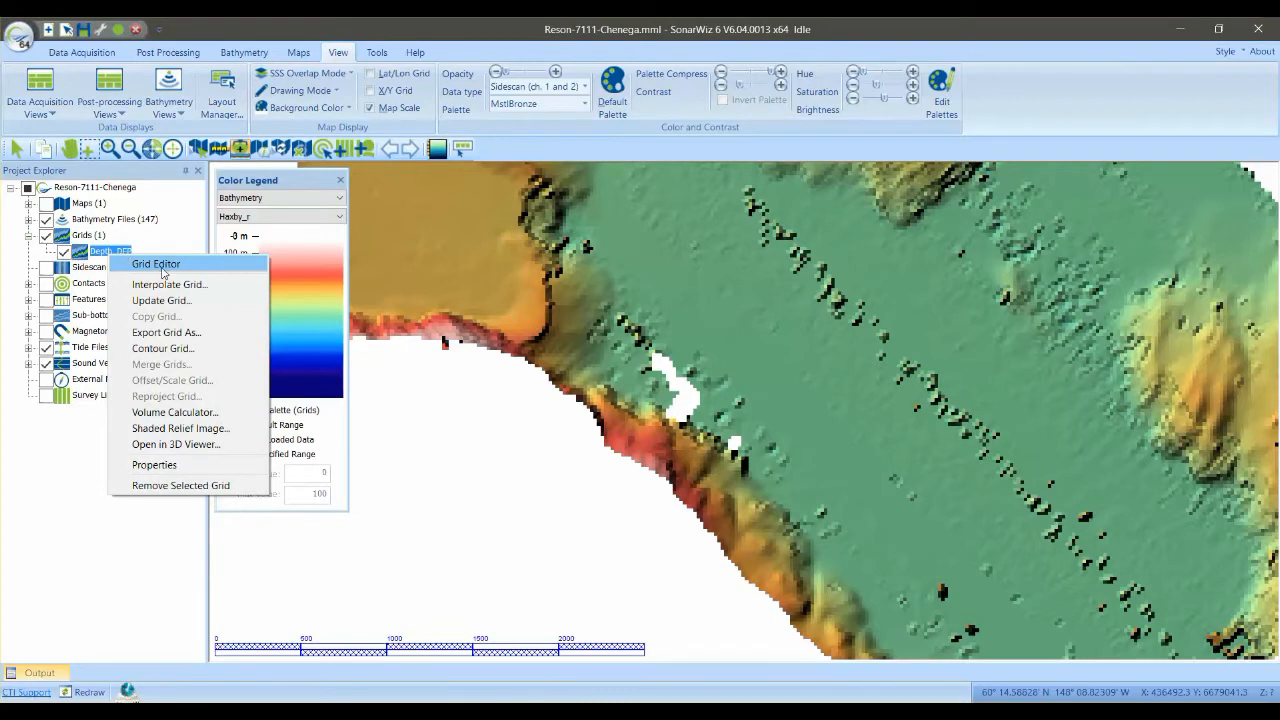
{"action": "left_click", "coordinate": [439, 432]}
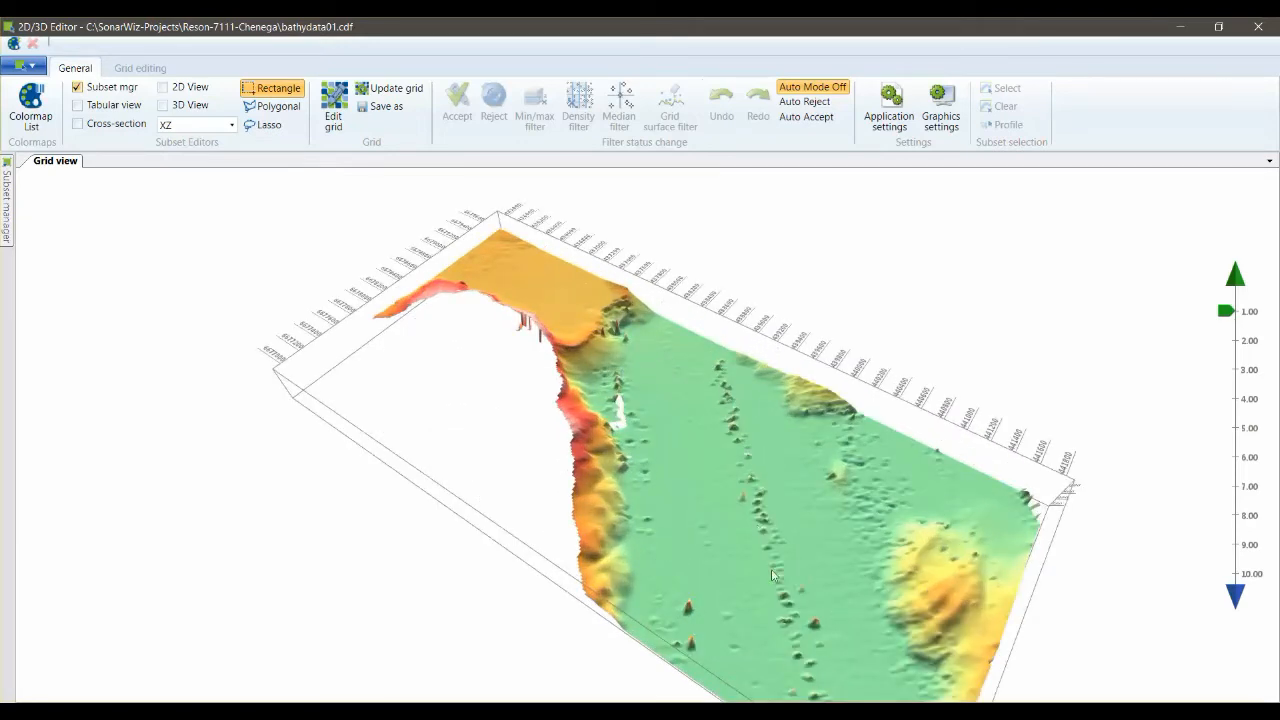
{"action": "left_click", "coordinate": [333, 100]}
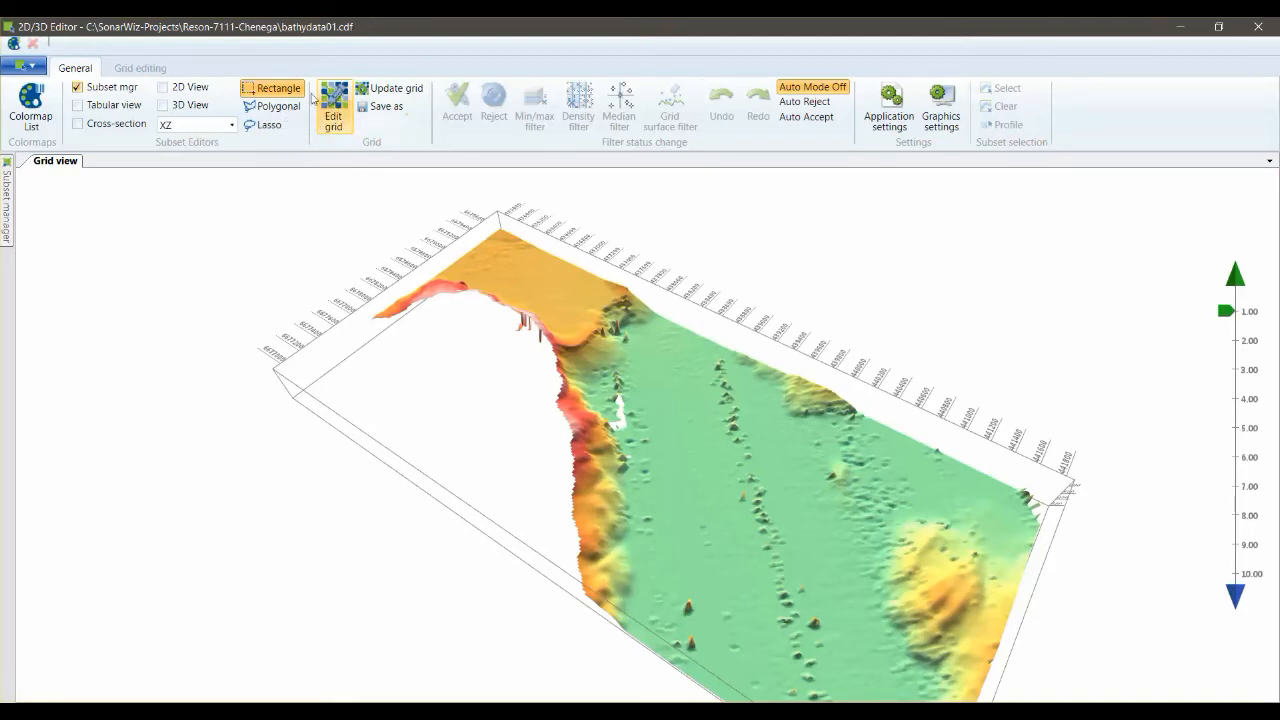
- Switch the 2D/3D Editor to the Grid editing tools
{"action": "left_click", "coordinate": [140, 67]}
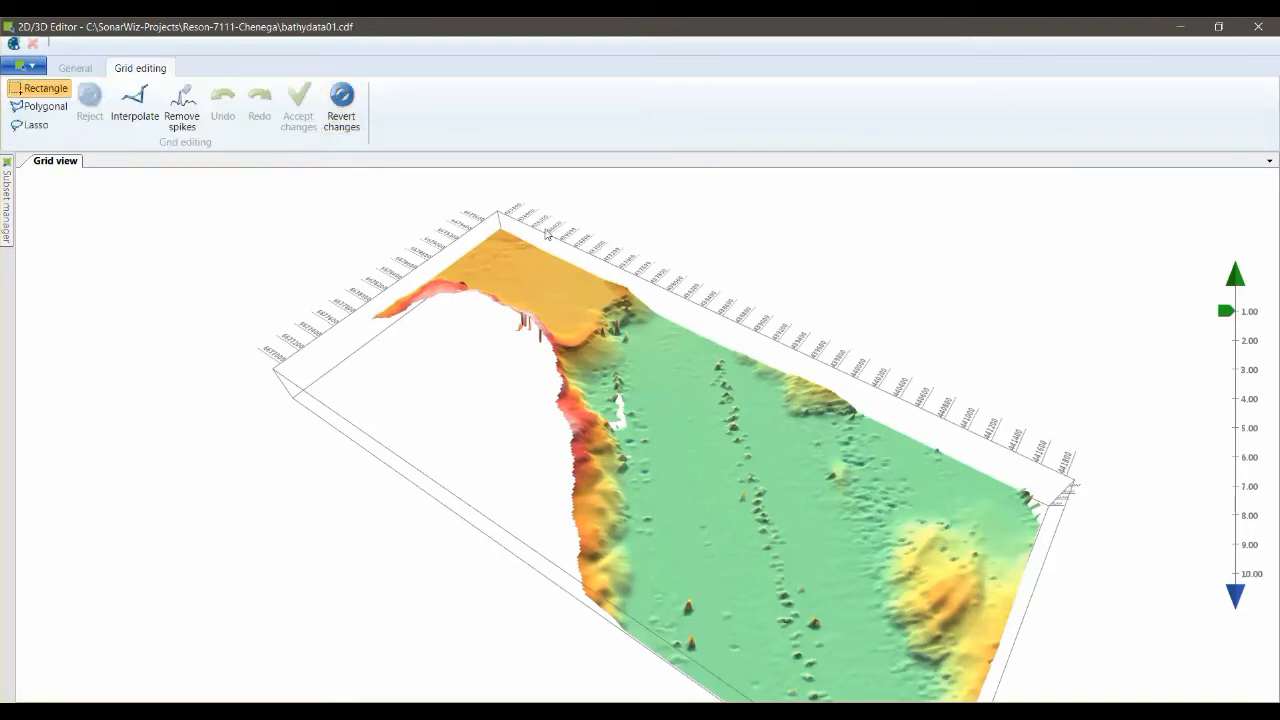
{"action": "mouse_move", "coordinate": [240, 260]}
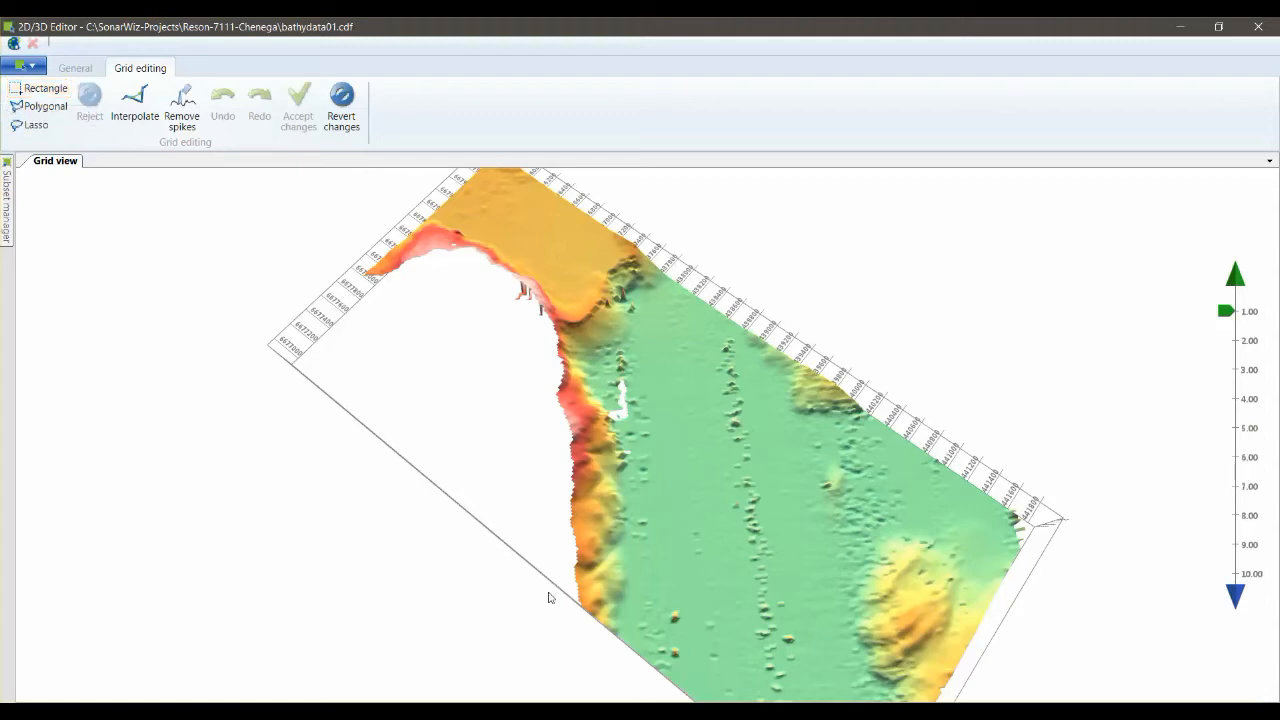
{"action": "mouse_move", "coordinate": [670, 618]}
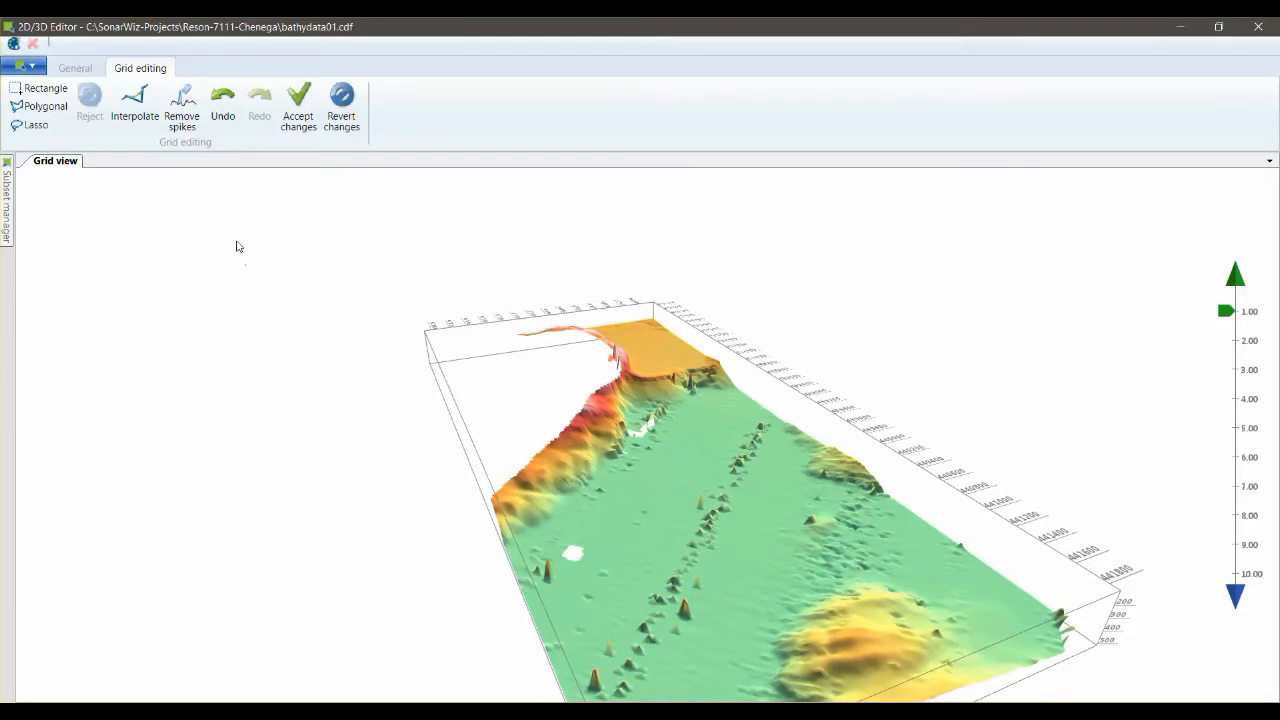
{"action": "mouse_move", "coordinate": [182, 96]}
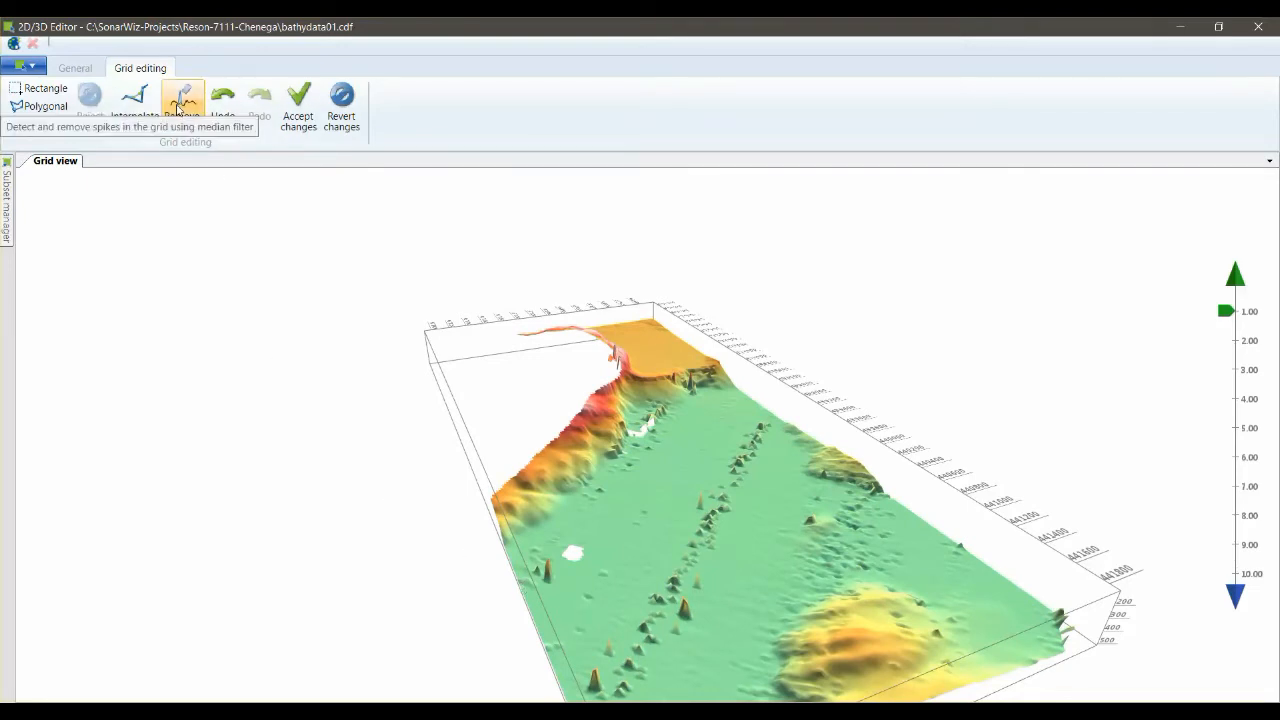
- Run Remove spikes with the flagging action set to median depth
{"action": "left_click", "coordinate": [181, 100]}
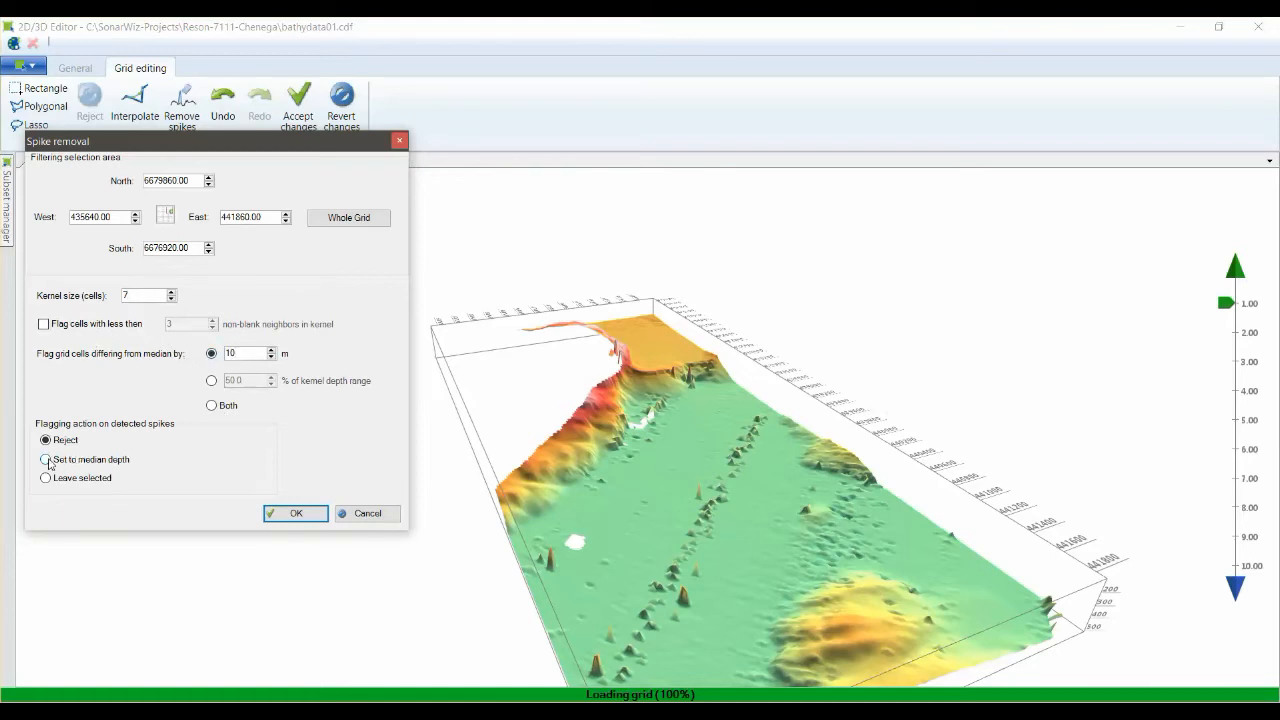
{"action": "left_click", "coordinate": [45, 459]}
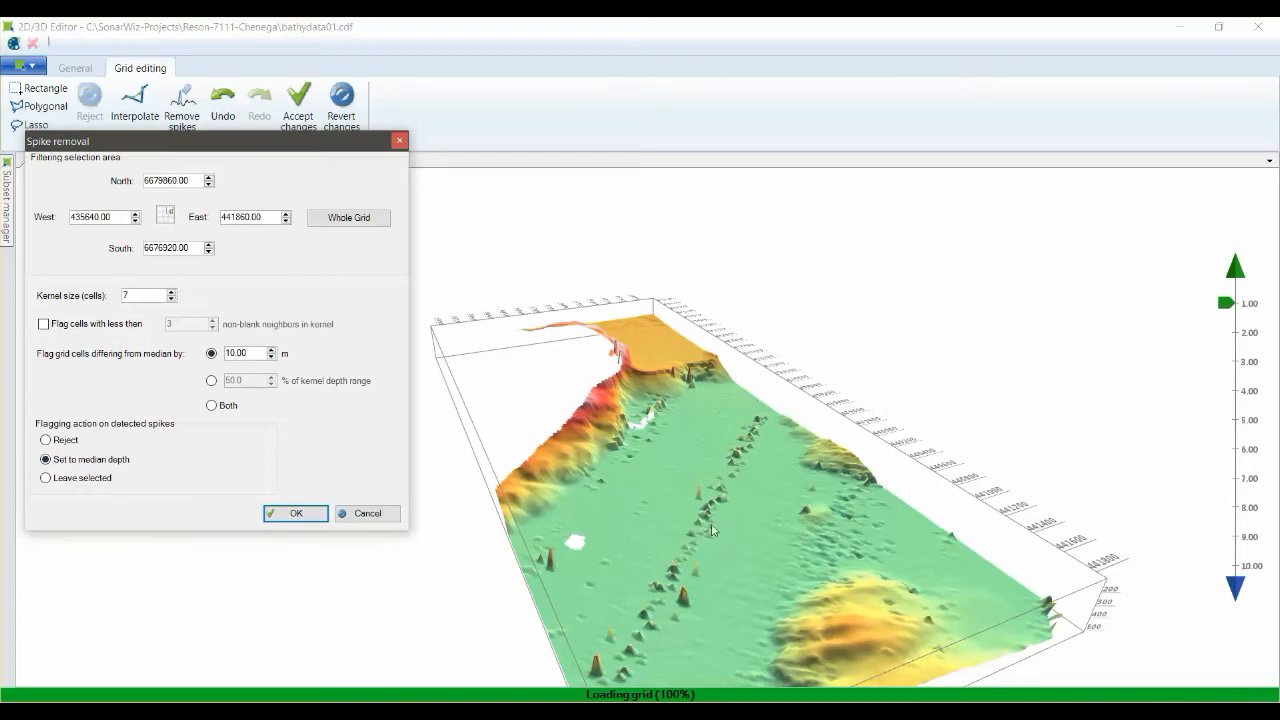
{"action": "left_click", "coordinate": [295, 513]}
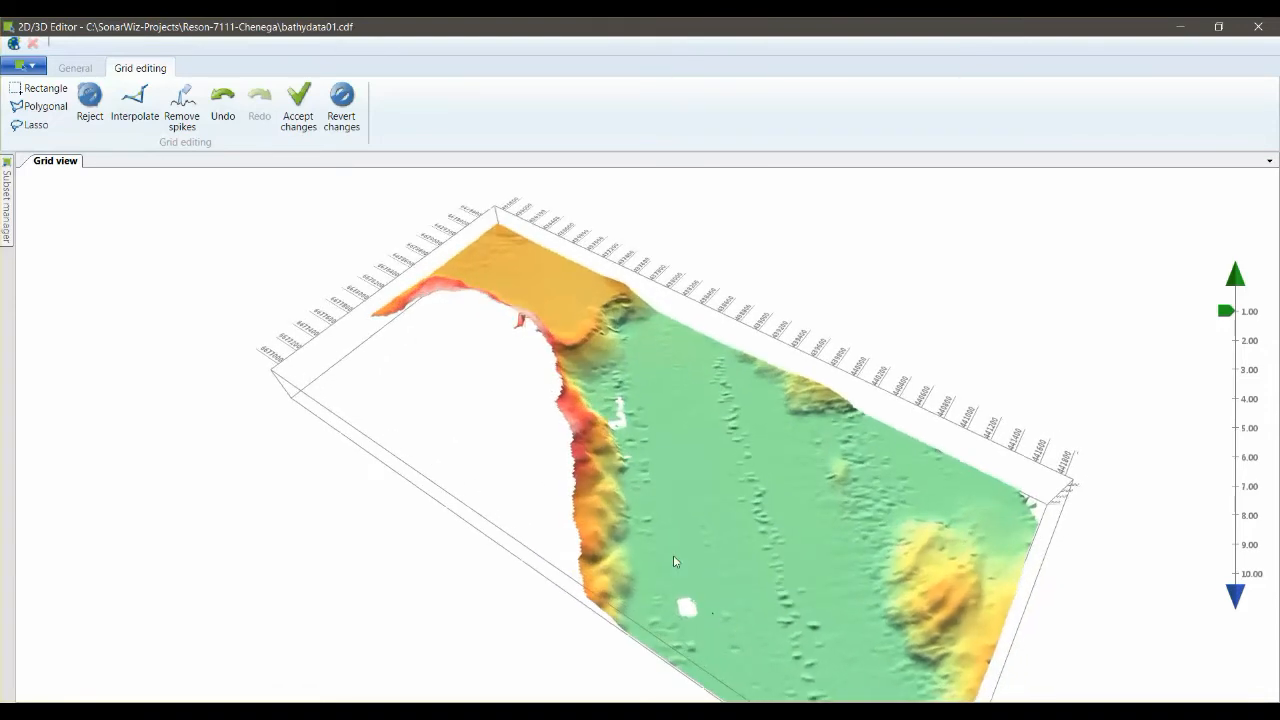
{"action": "mouse_move", "coordinate": [620, 403]}
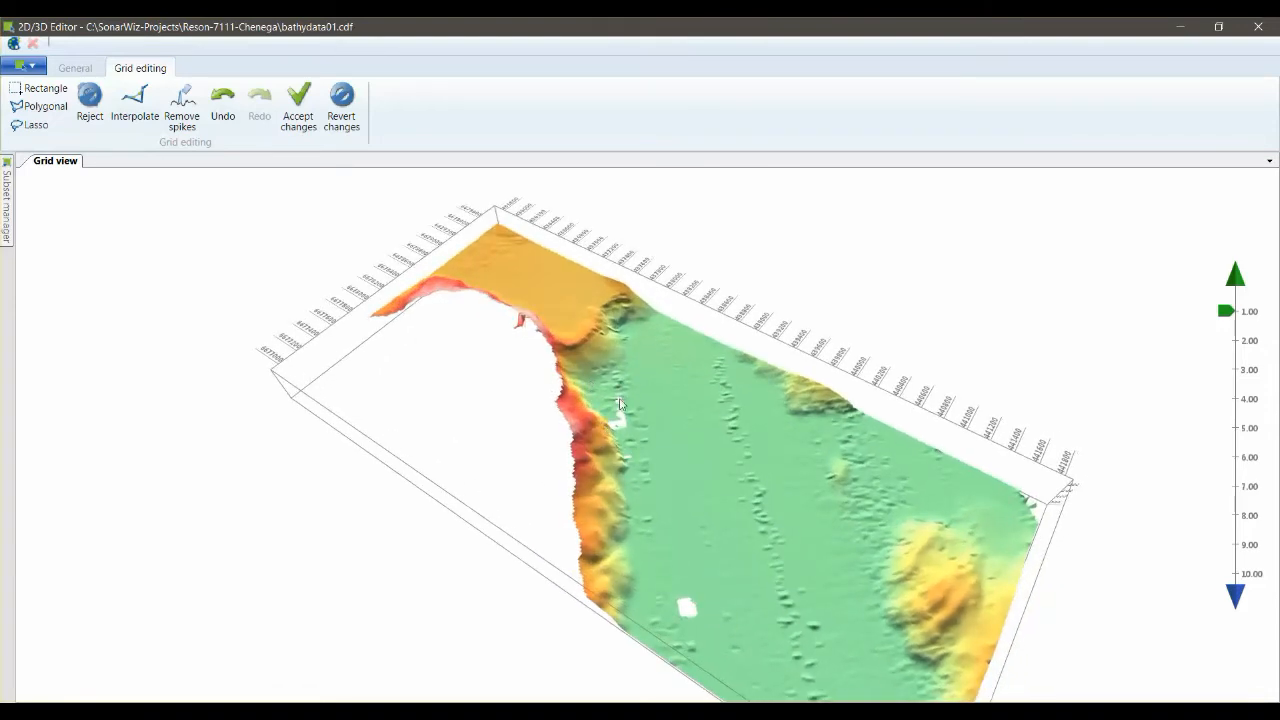
{"action": "mouse_move", "coordinate": [307, 189]}
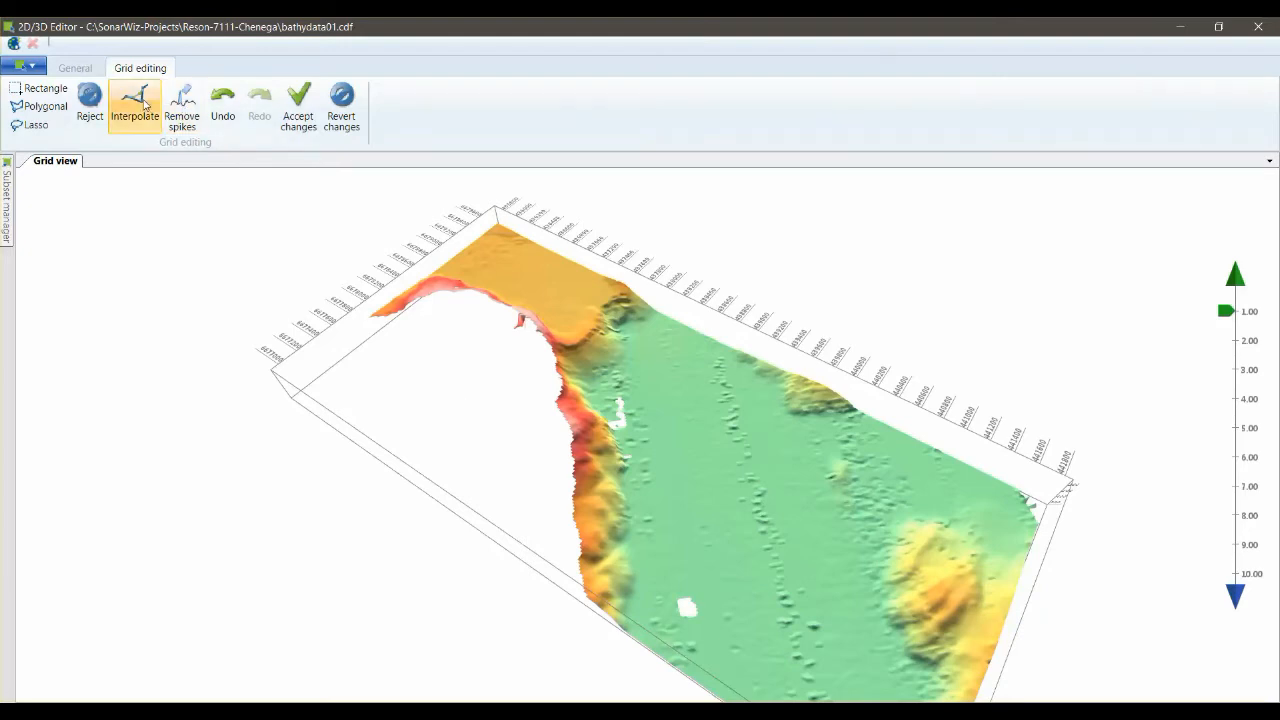
- Enter the interpolation radius of 735 in the Interpolate settings
{"action": "left_click", "coordinate": [134, 100]}
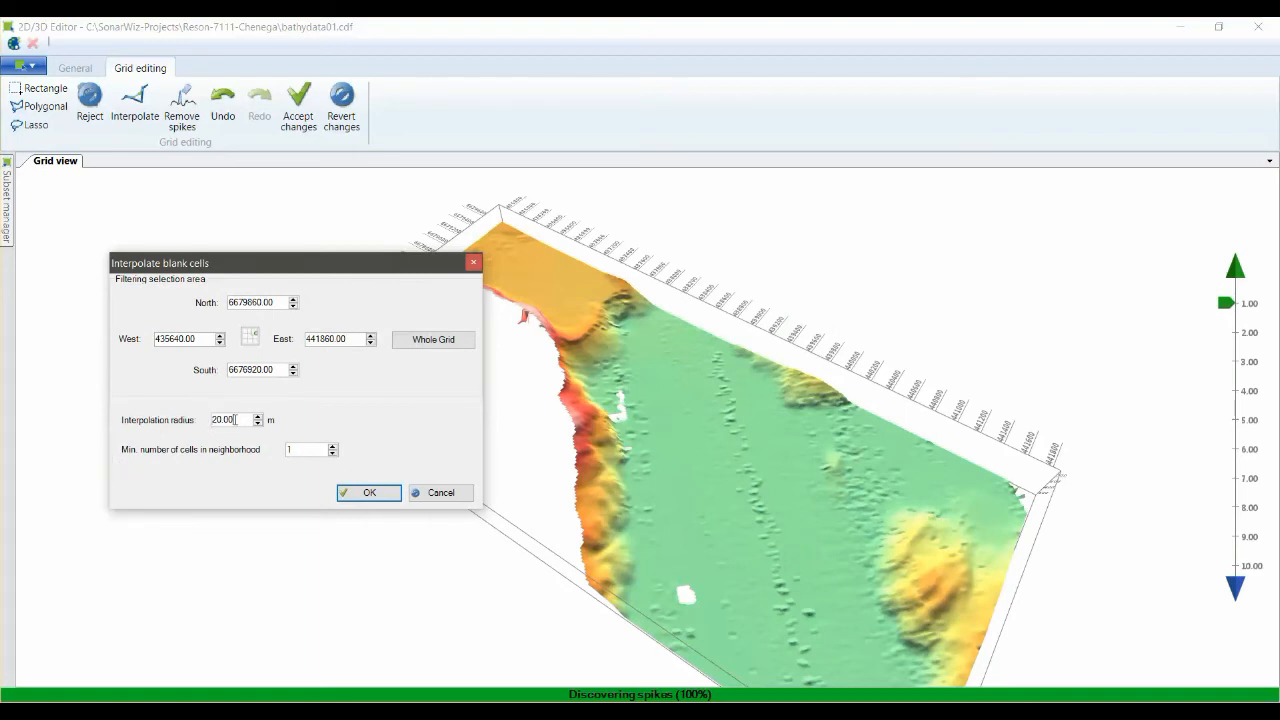
{"action": "triple_click", "coordinate": [228, 419]}
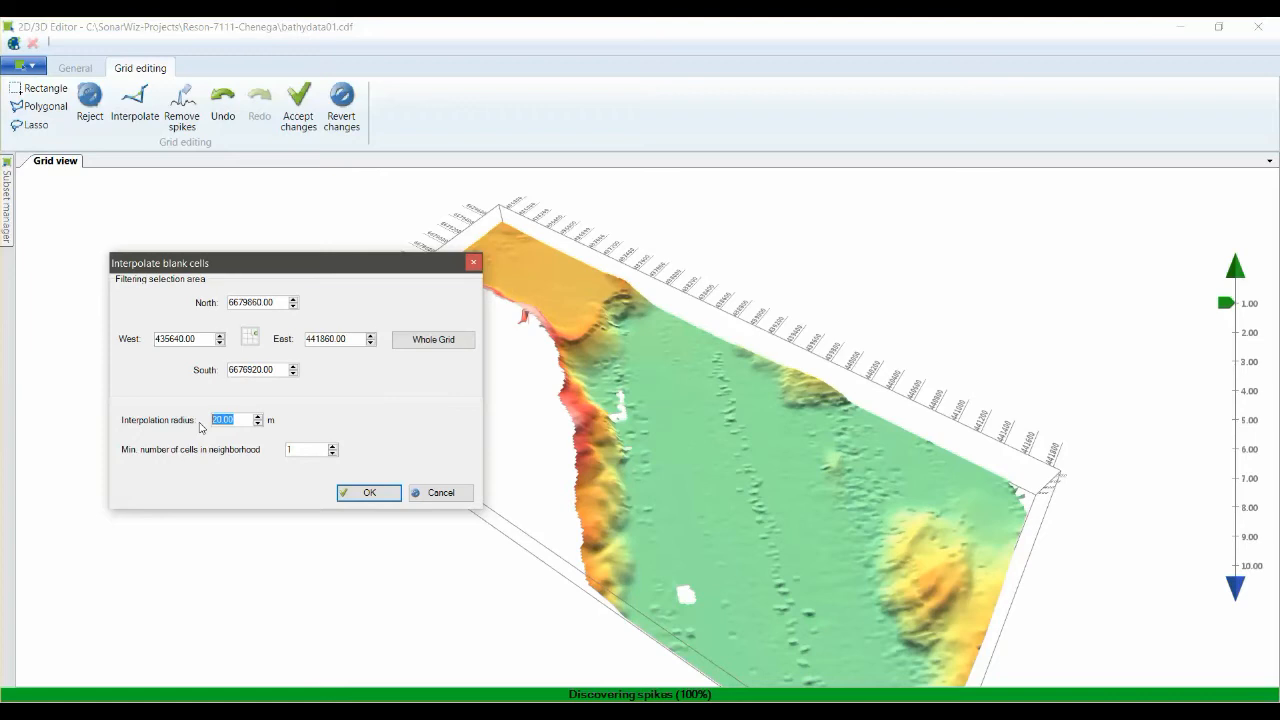
{"action": "type", "text": "6"}
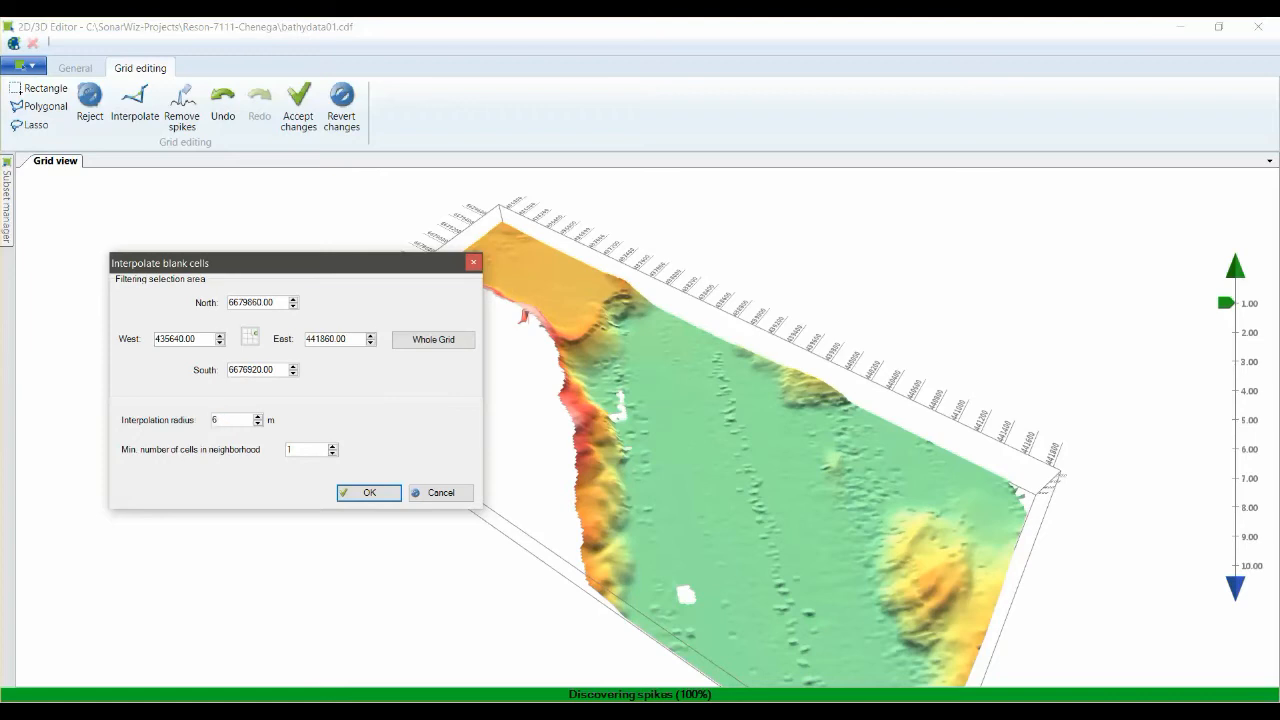
{"action": "type", "text": "750"}
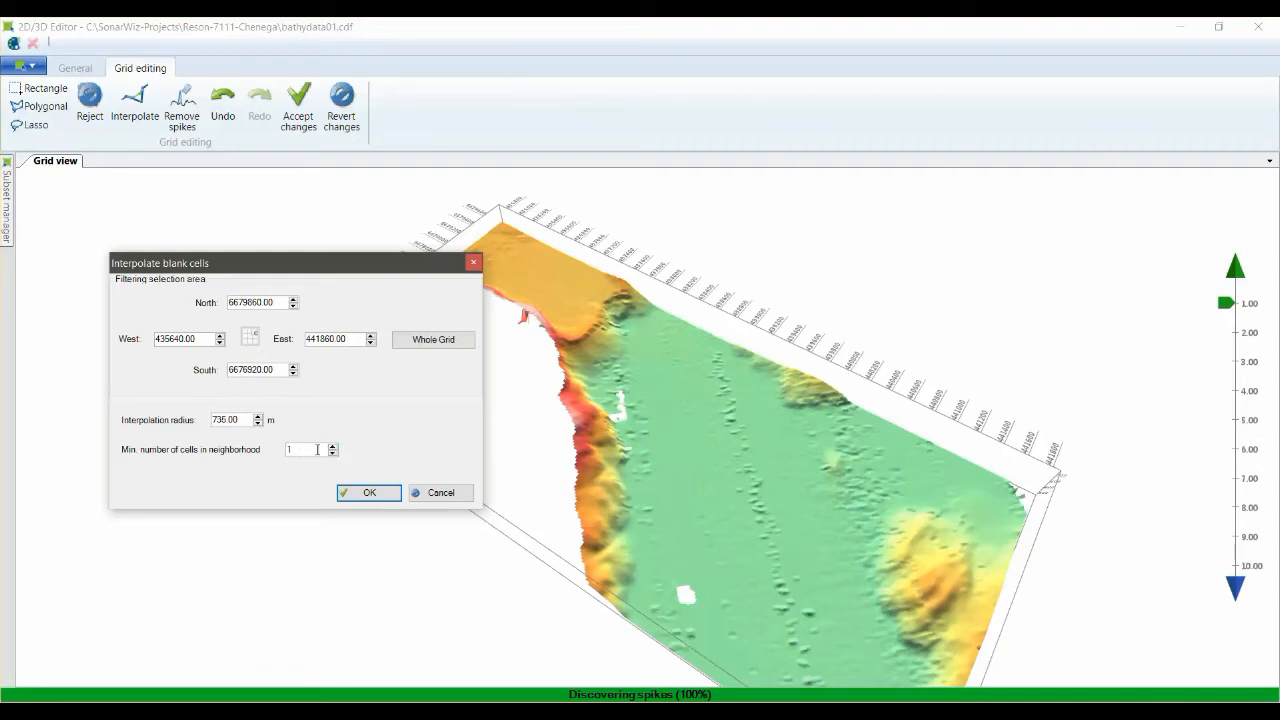
{"action": "mouse_move", "coordinate": [313, 570]}
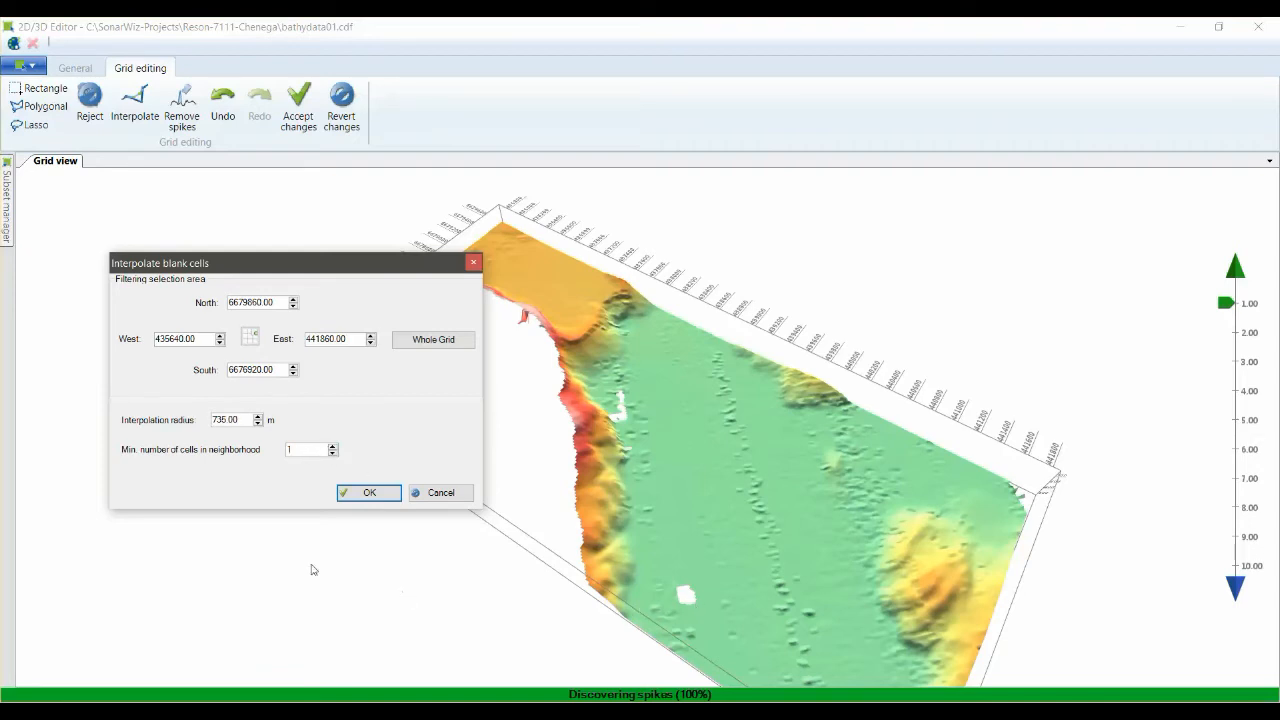
{"action": "left_click", "coordinate": [305, 449]}
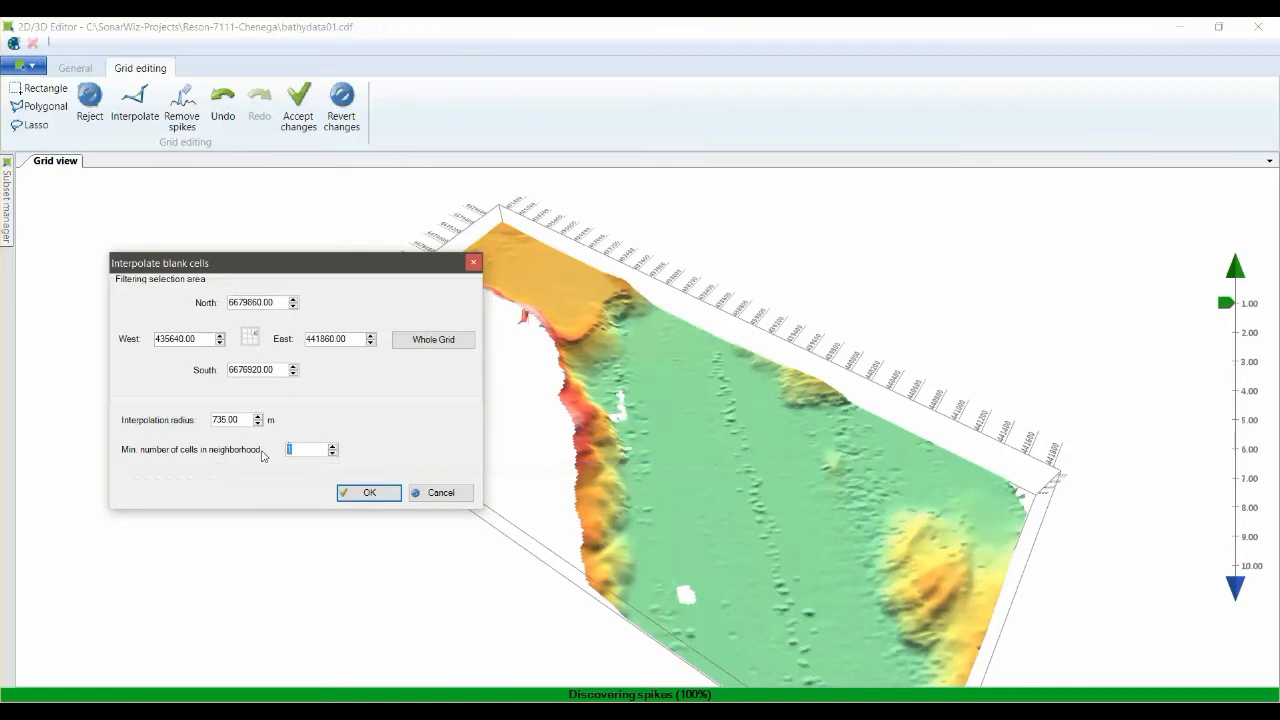
- Set minimum neighbouring cells to 3 and run the blank-cell interpolation
{"action": "left_click", "coordinate": [332, 445]}
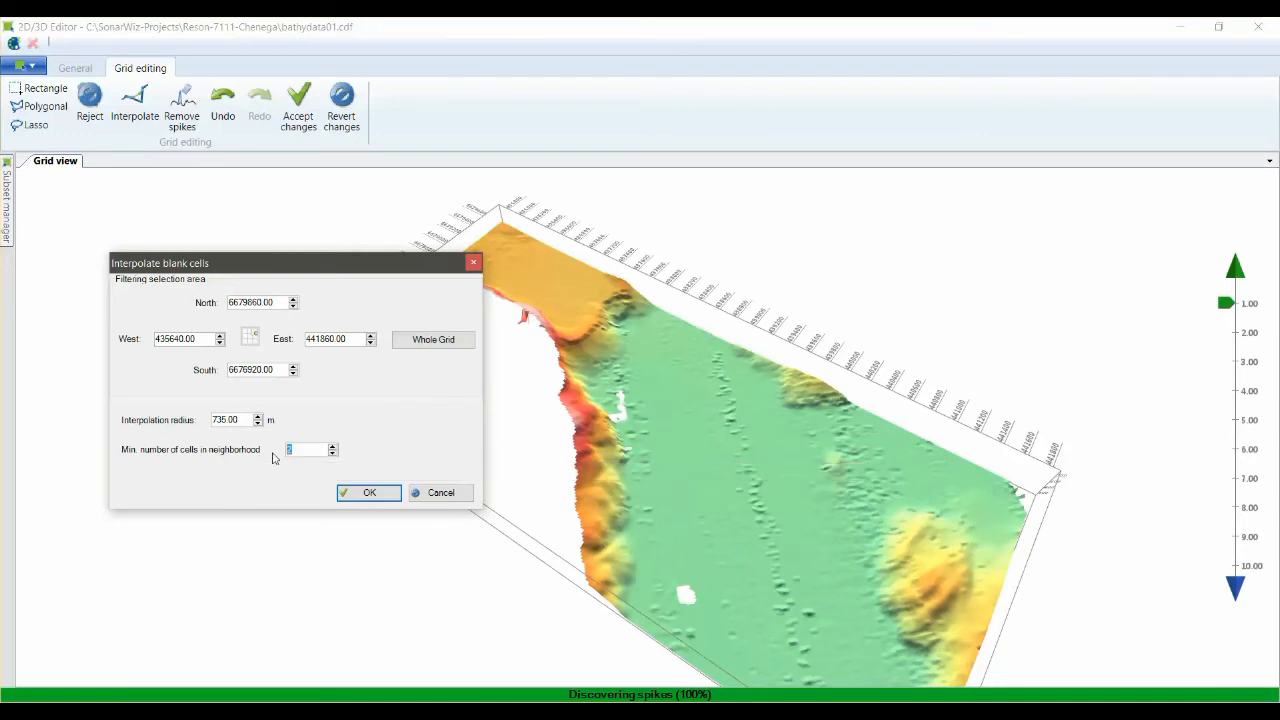
{"action": "left_click", "coordinate": [333, 445]}
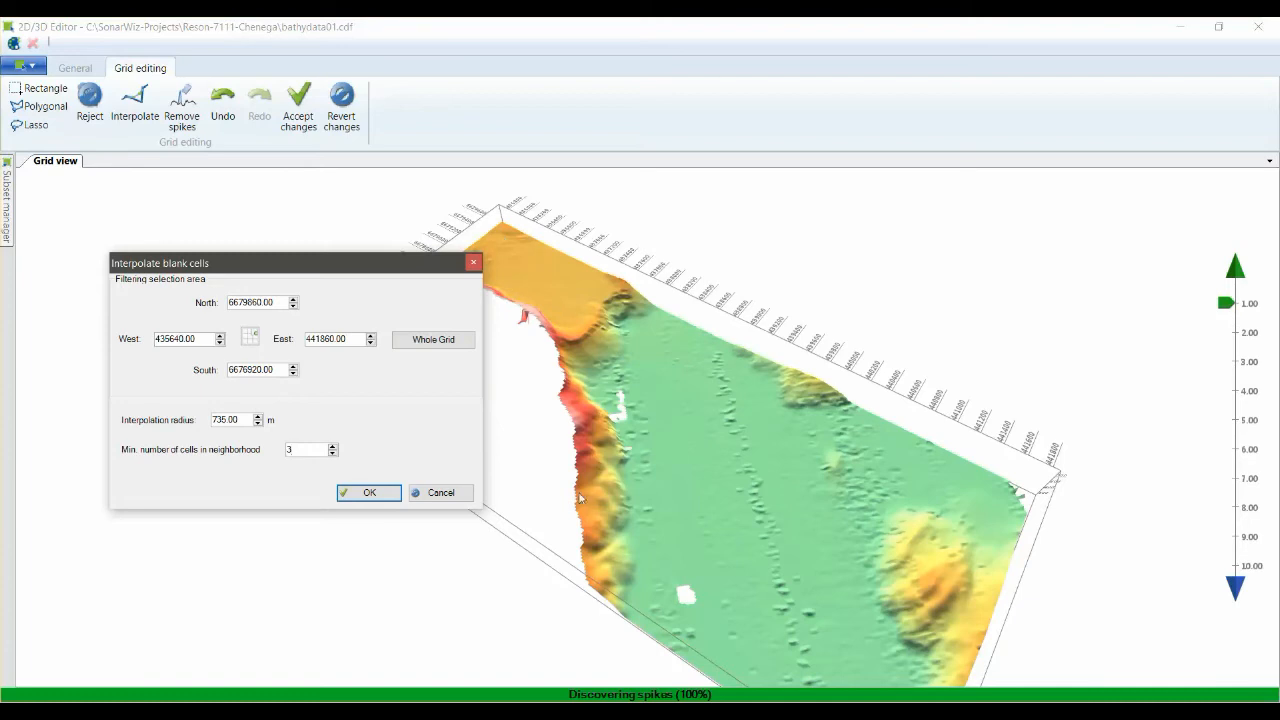
{"action": "left_click", "coordinate": [368, 492]}
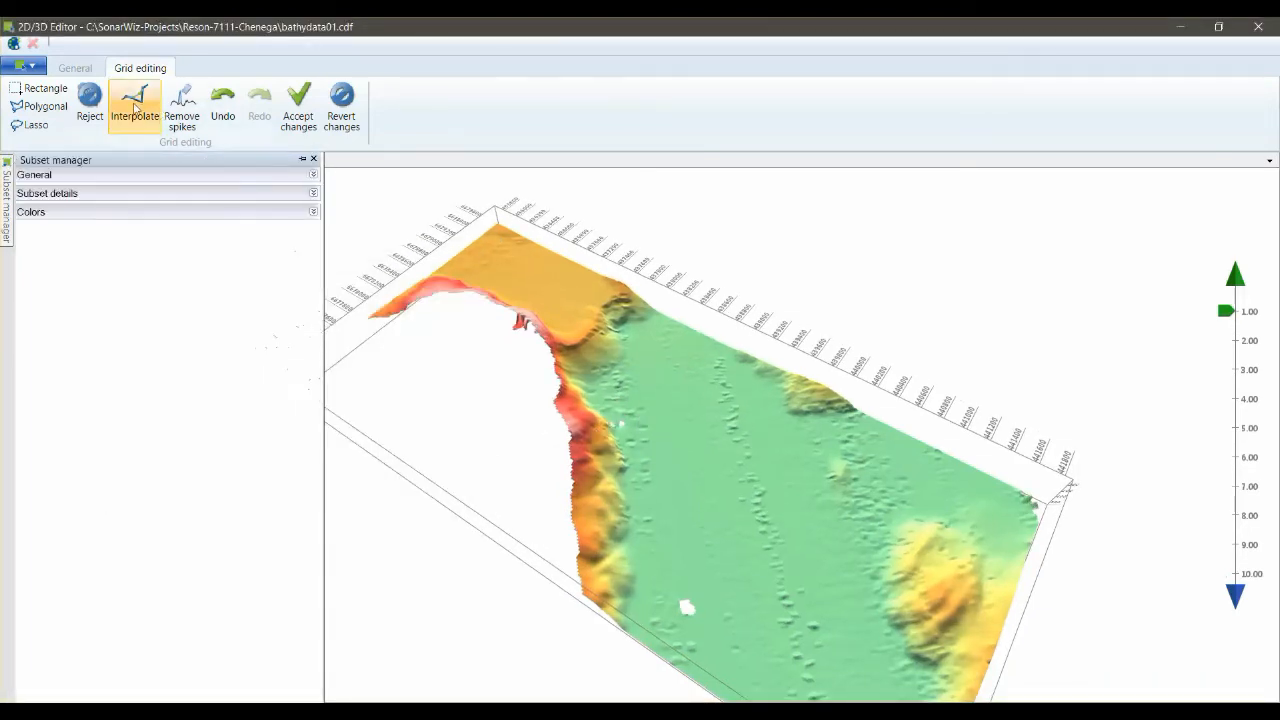
{"action": "left_click", "coordinate": [134, 105]}
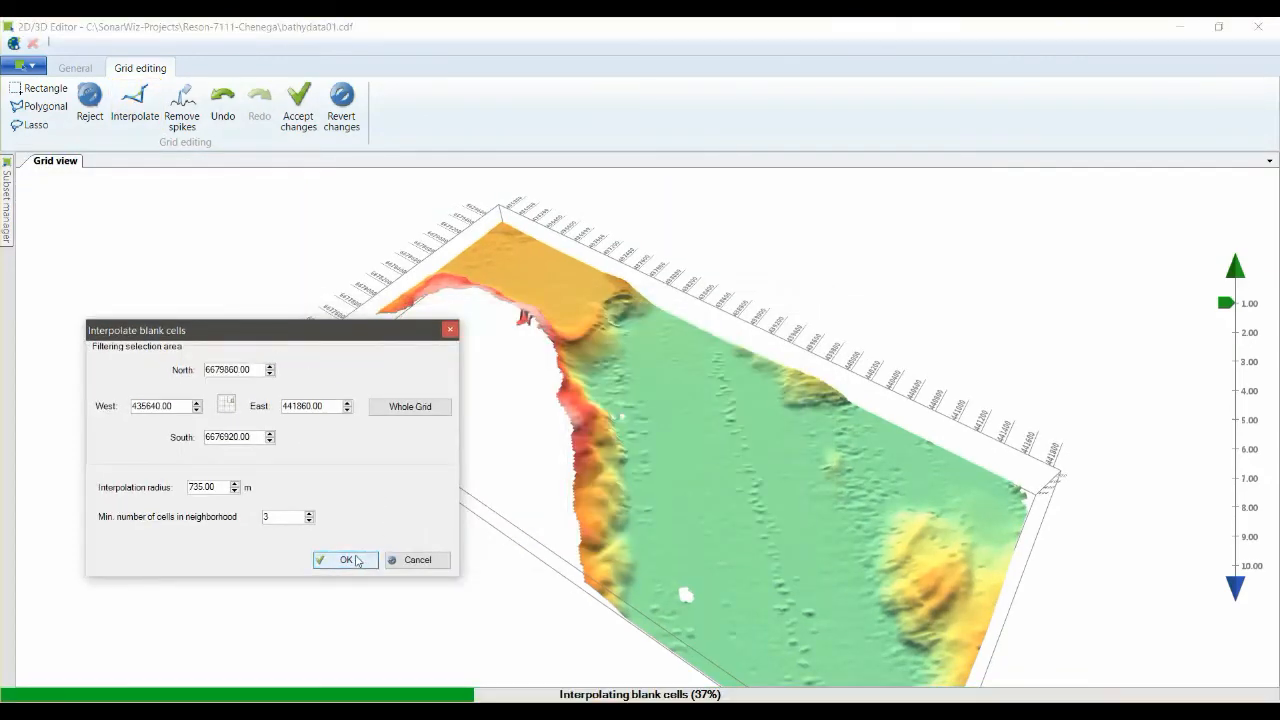
{"action": "left_click", "coordinate": [345, 559]}
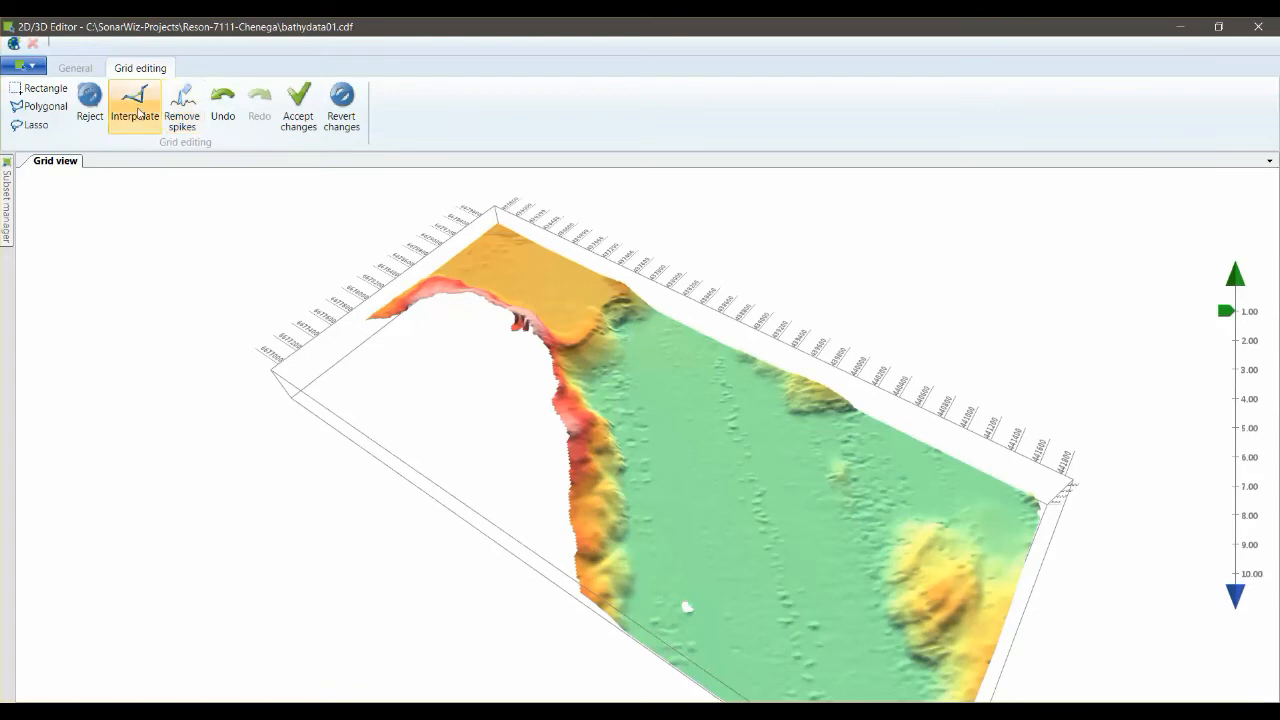
- Run Interpolate a second time with the same 735 m radius settings
{"action": "left_click", "coordinate": [134, 100]}
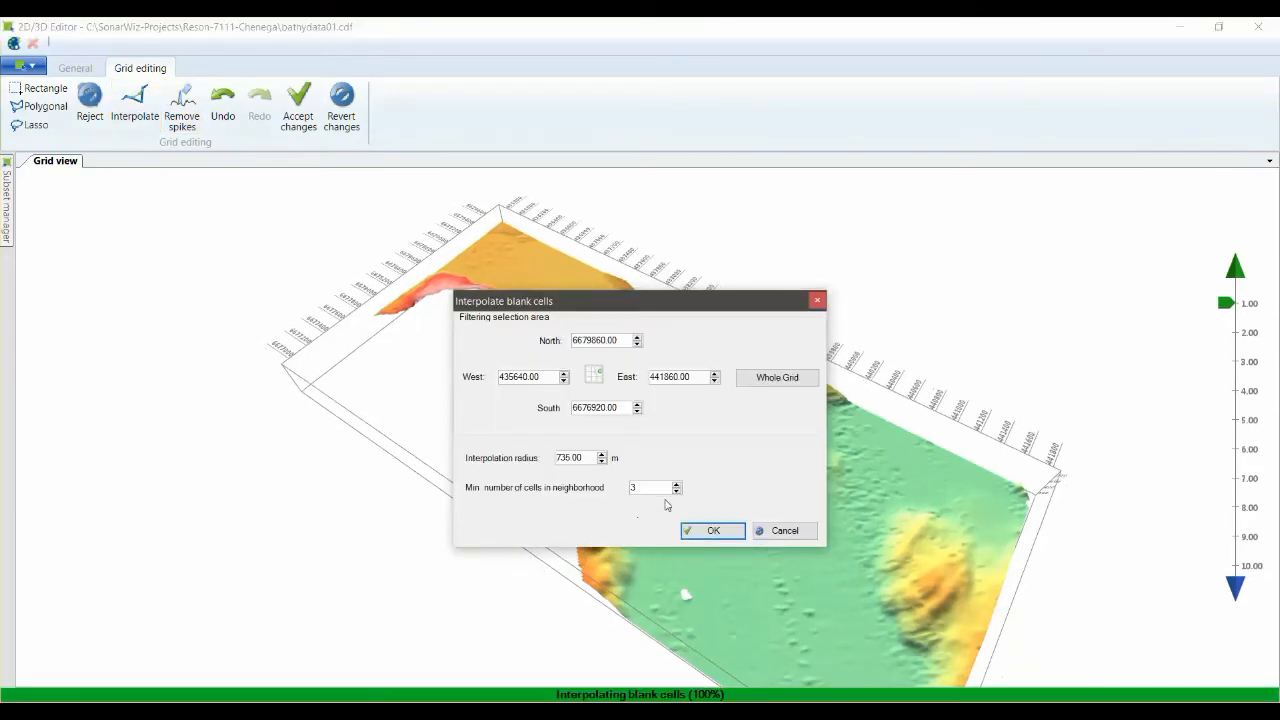
{"action": "left_click", "coordinate": [712, 530]}
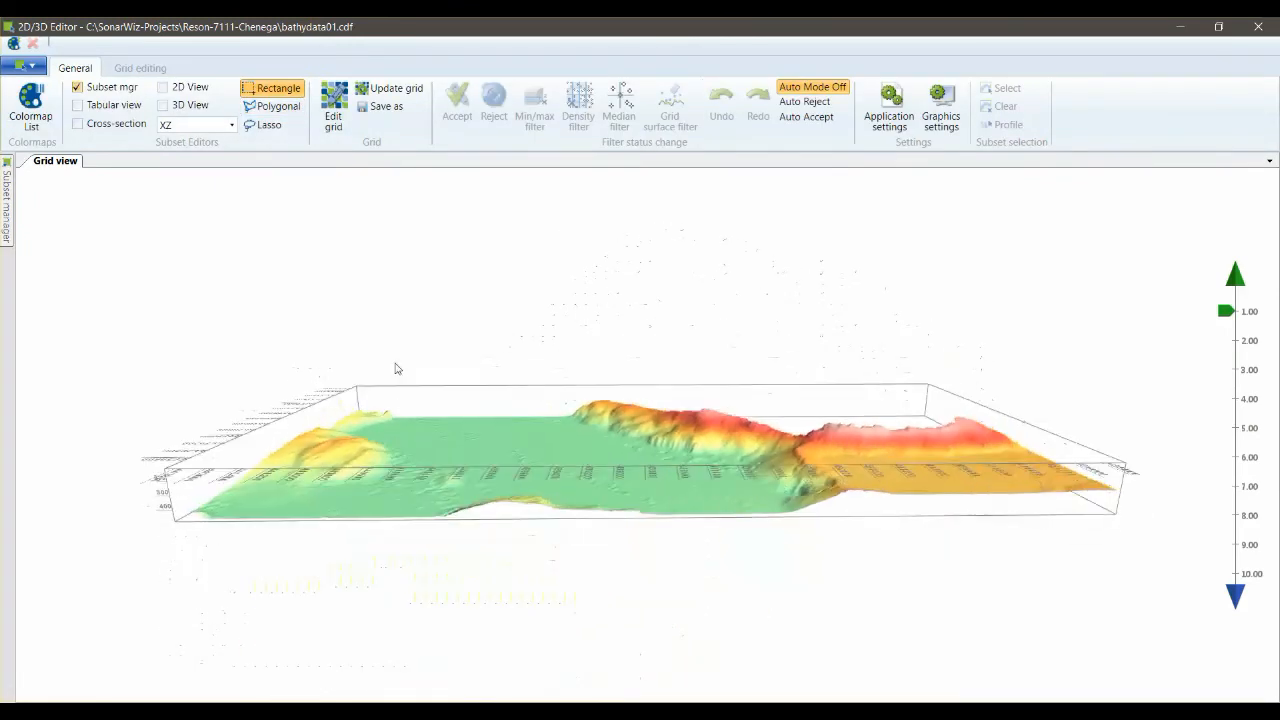
- Update the cleaned Chenega grid in the project and close the editor
{"action": "left_click", "coordinate": [390, 88]}
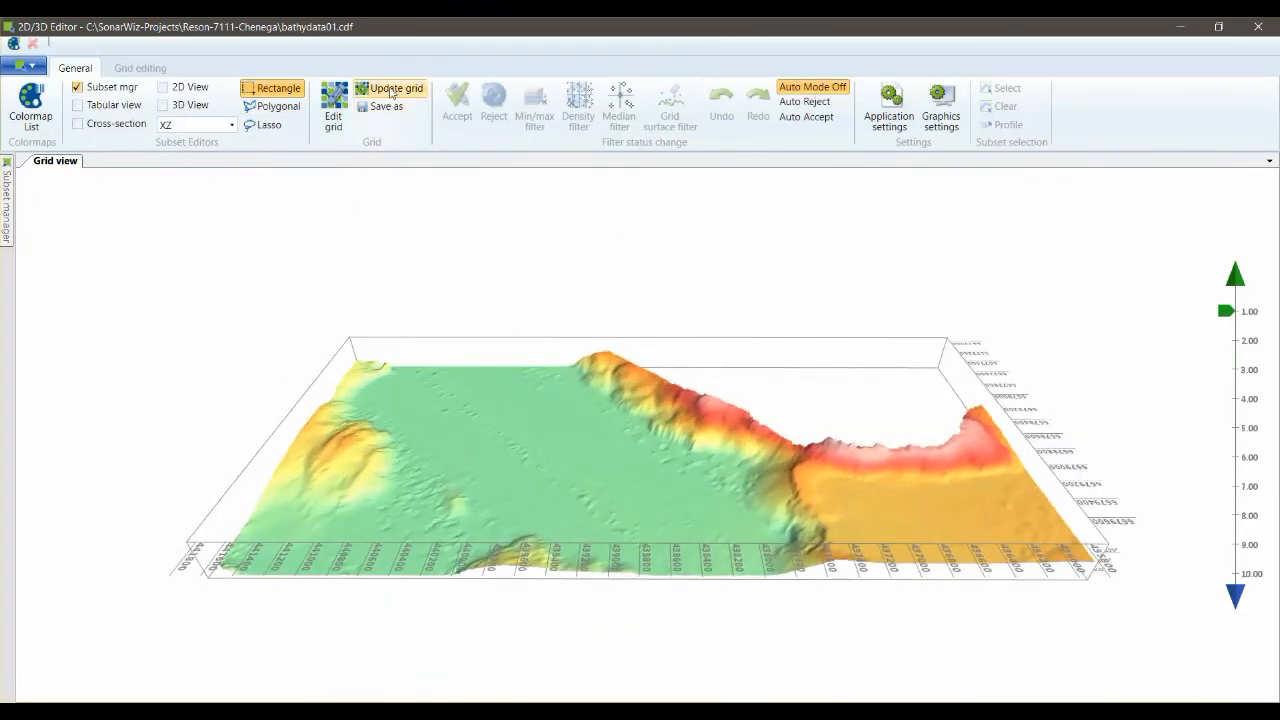
{"action": "left_click", "coordinate": [396, 88]}
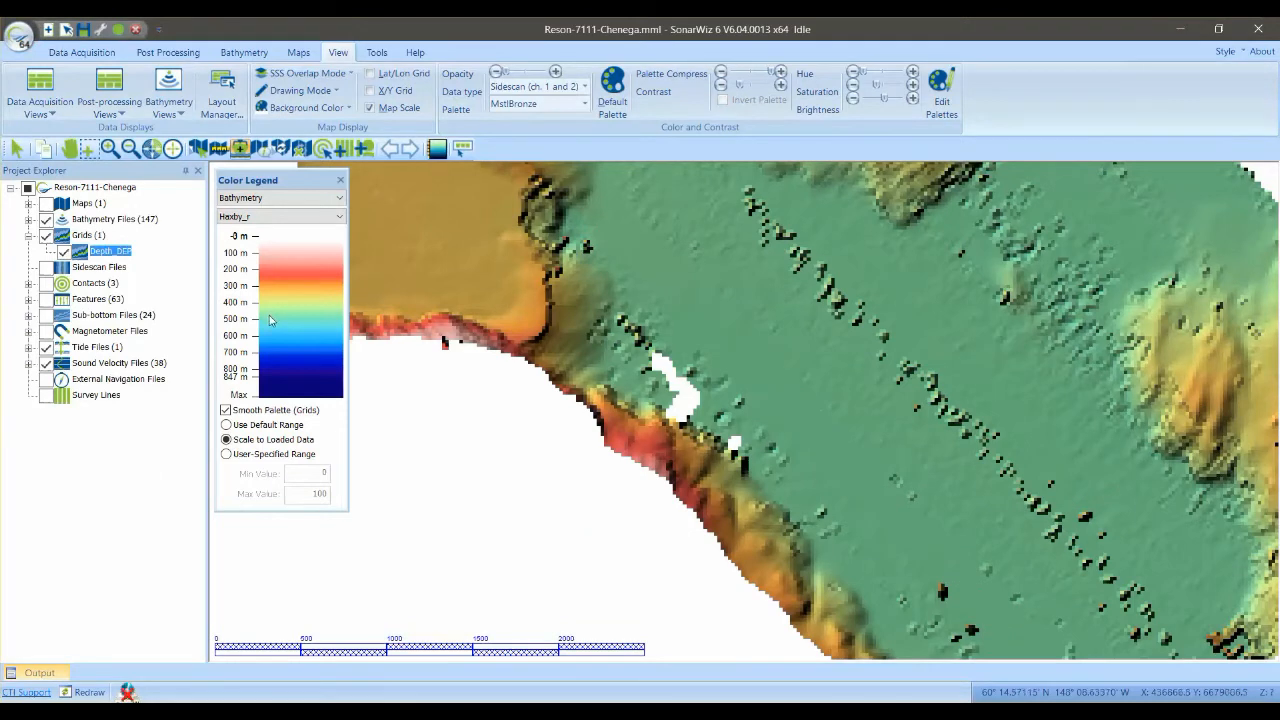
- Redraw the main map to show the updated, spike-free depth grid
{"action": "left_click", "coordinate": [89, 691]}
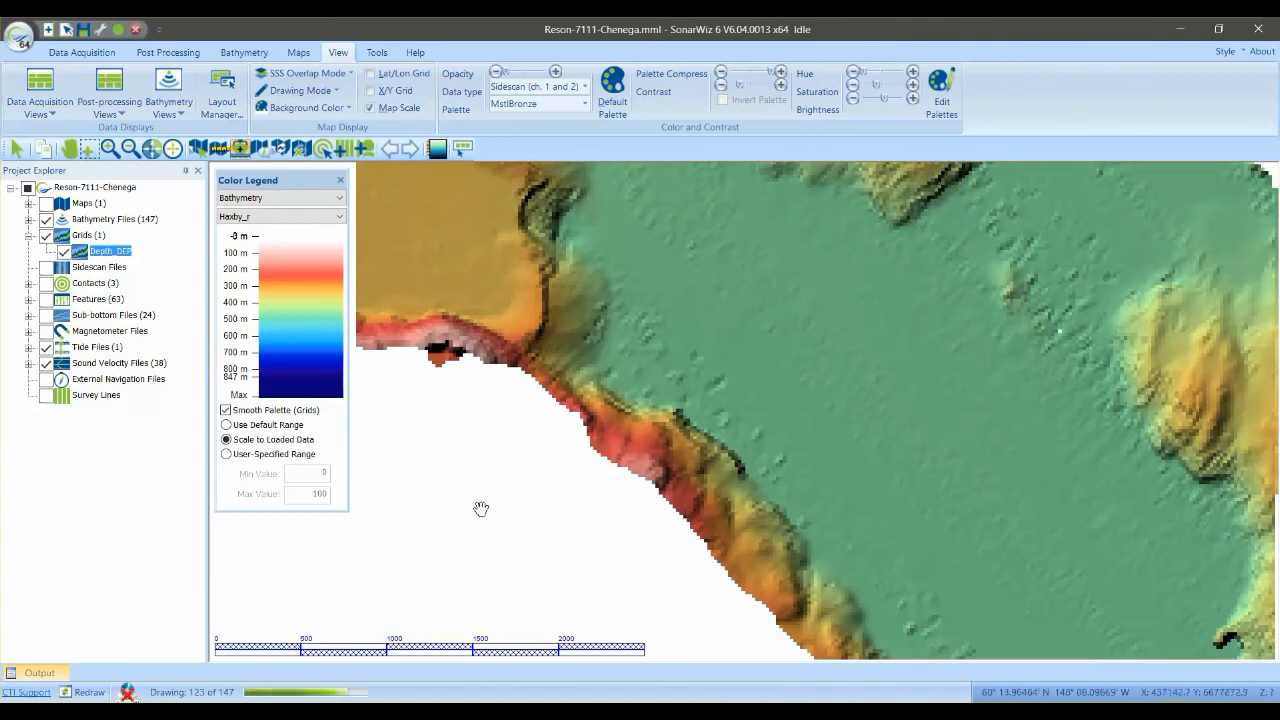
{"action": "mouse_move", "coordinate": [478, 508]}
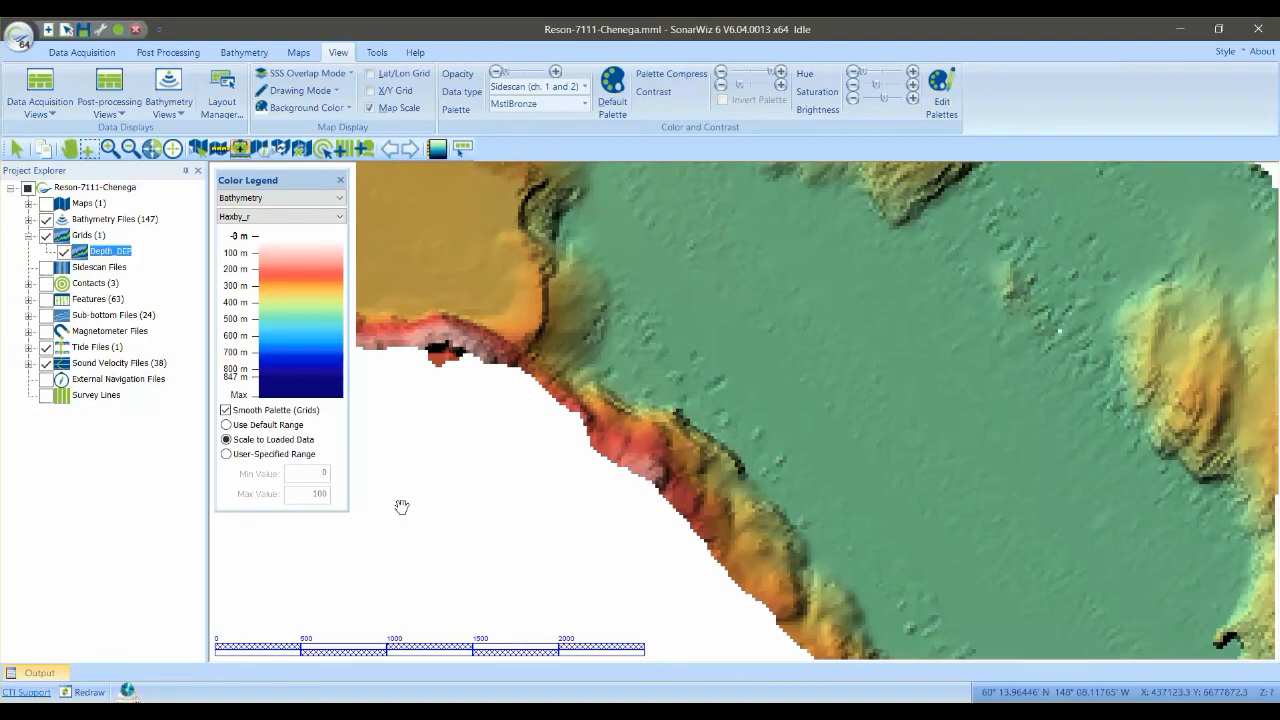
{"action": "mouse_move", "coordinate": [510, 501]}
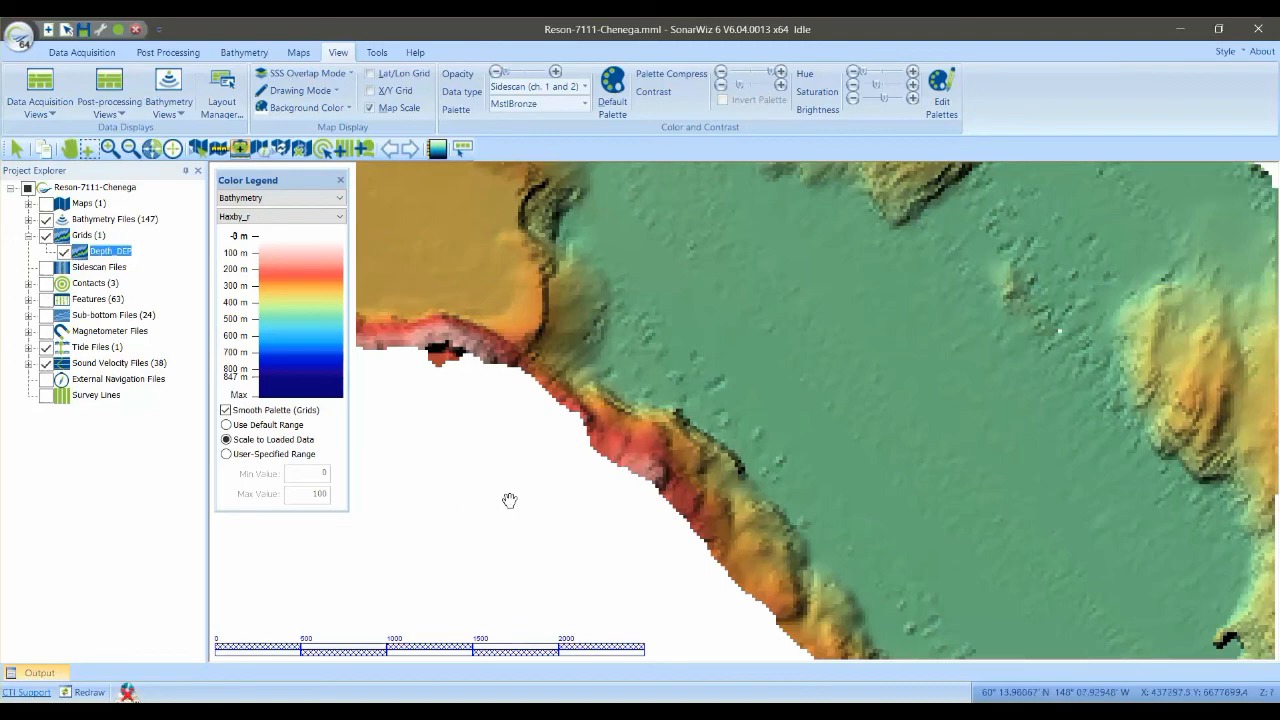